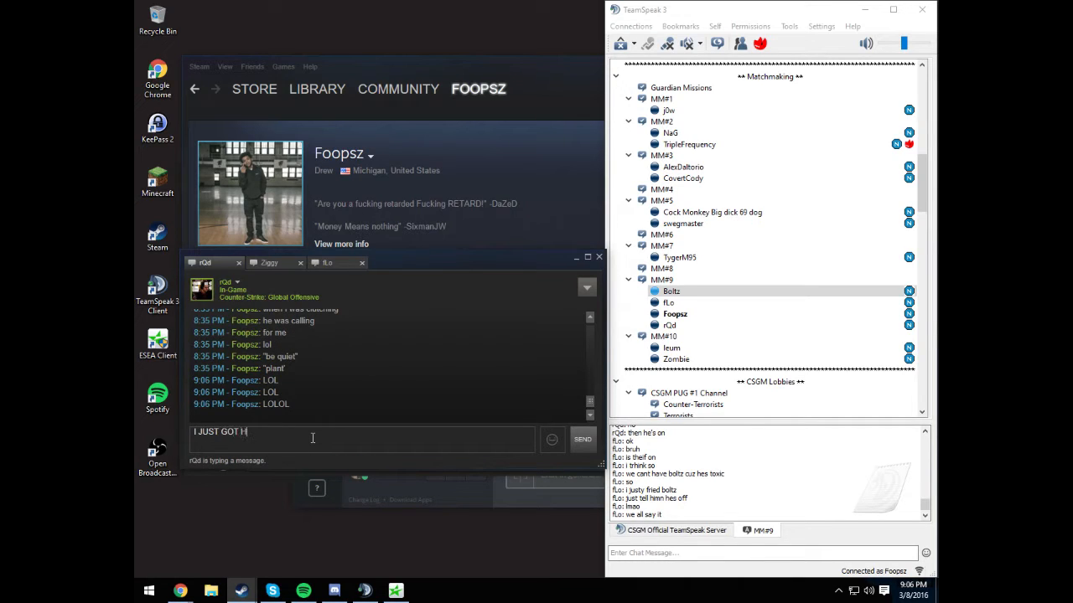
# Send the laughing reply OLOOOLOL to the friend and start typing the next LO message.
pyautogui.write('IM HEA')
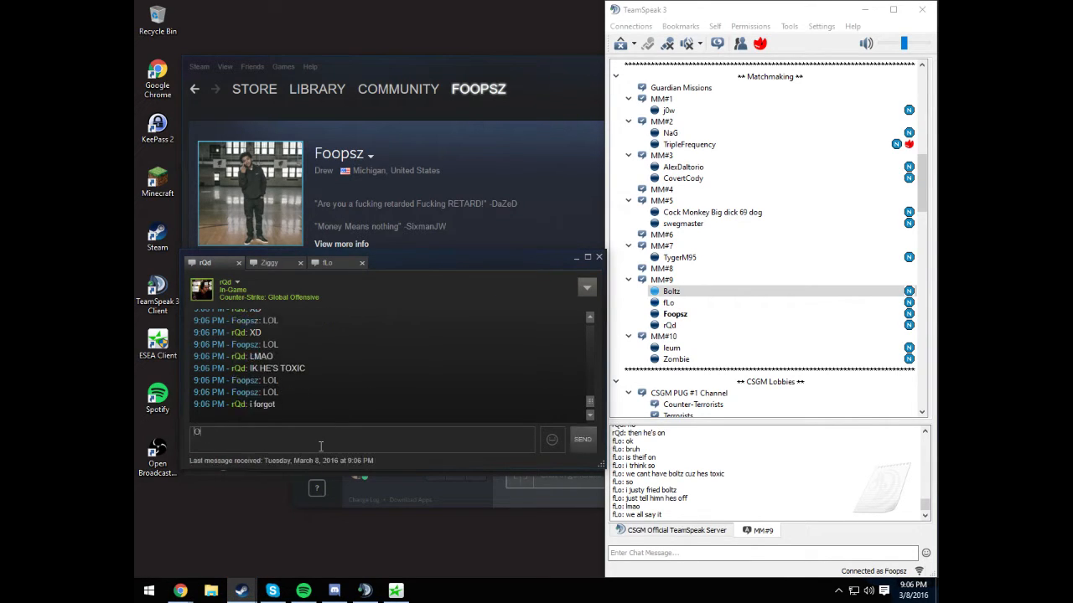
pyautogui.write('OLOOOLOL')
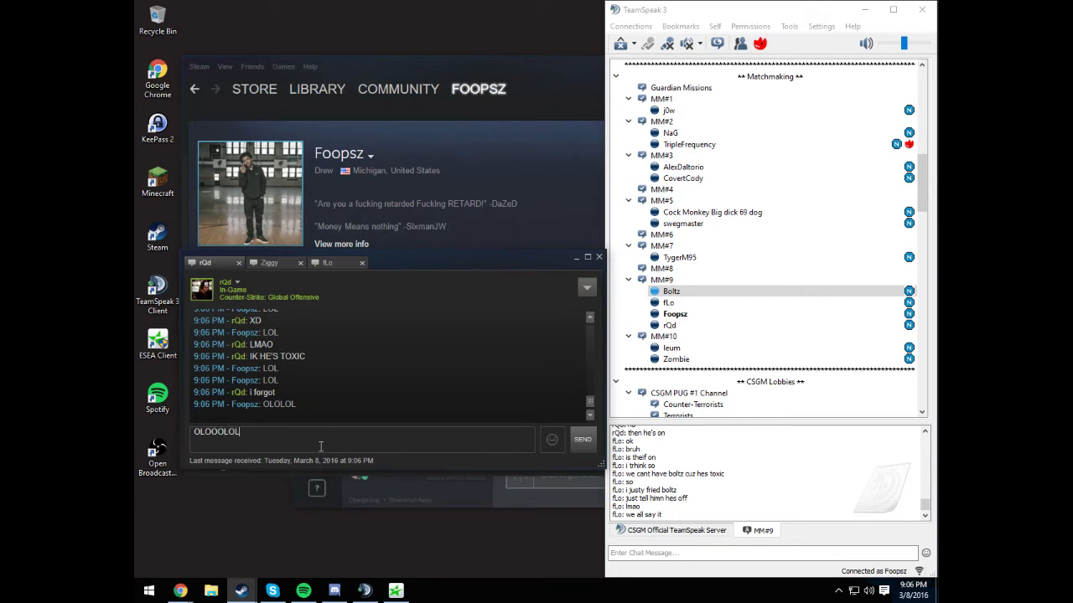
pyautogui.click(583, 439)
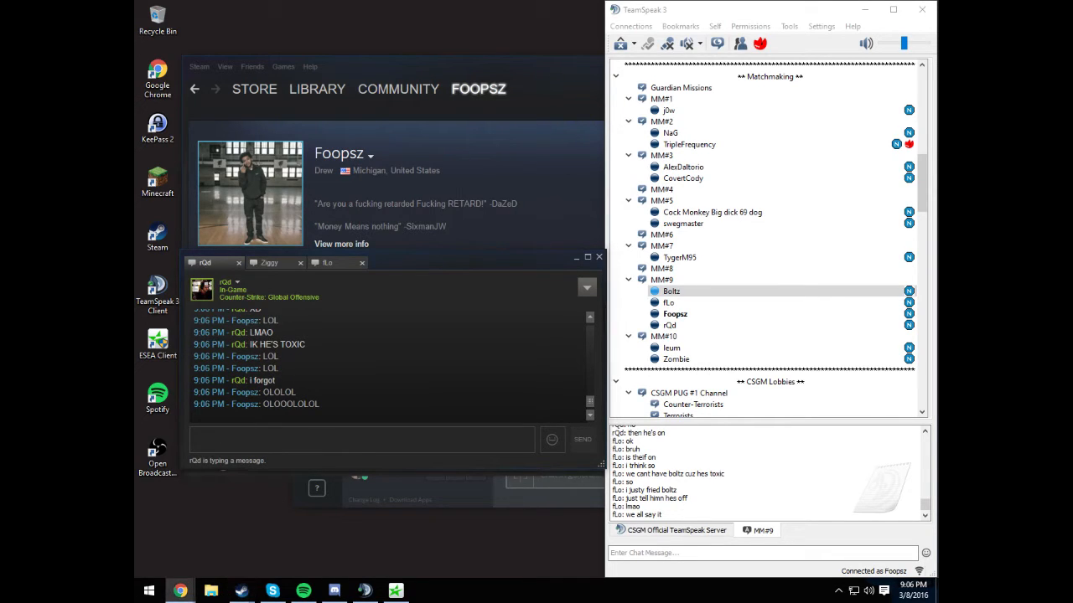
pyautogui.write('LO')
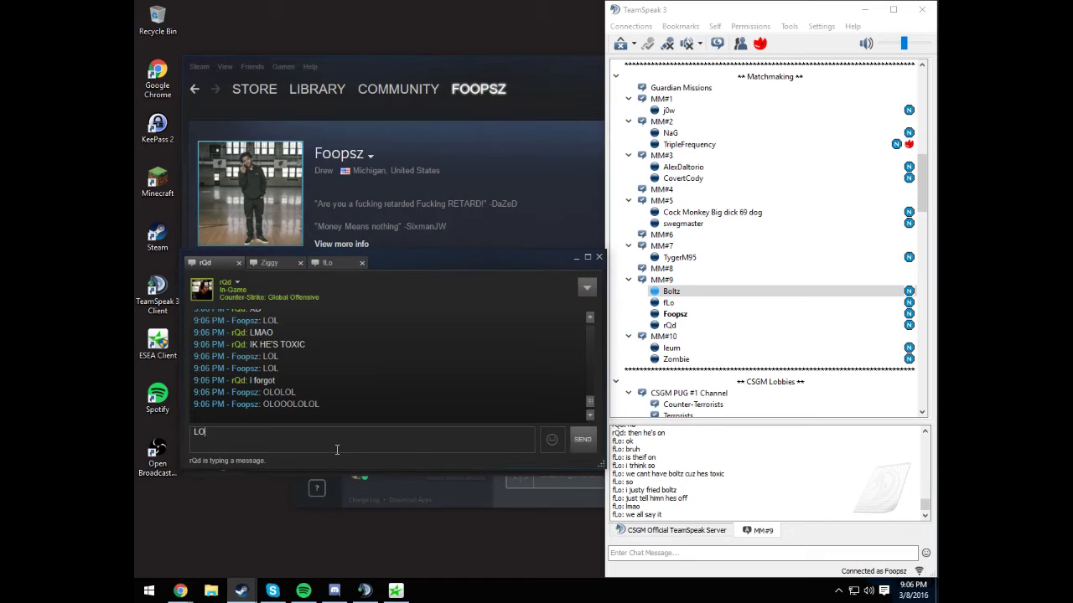
# Send the short LOl message and put typing focus back in the chat box.
pyautogui.click(583, 439)
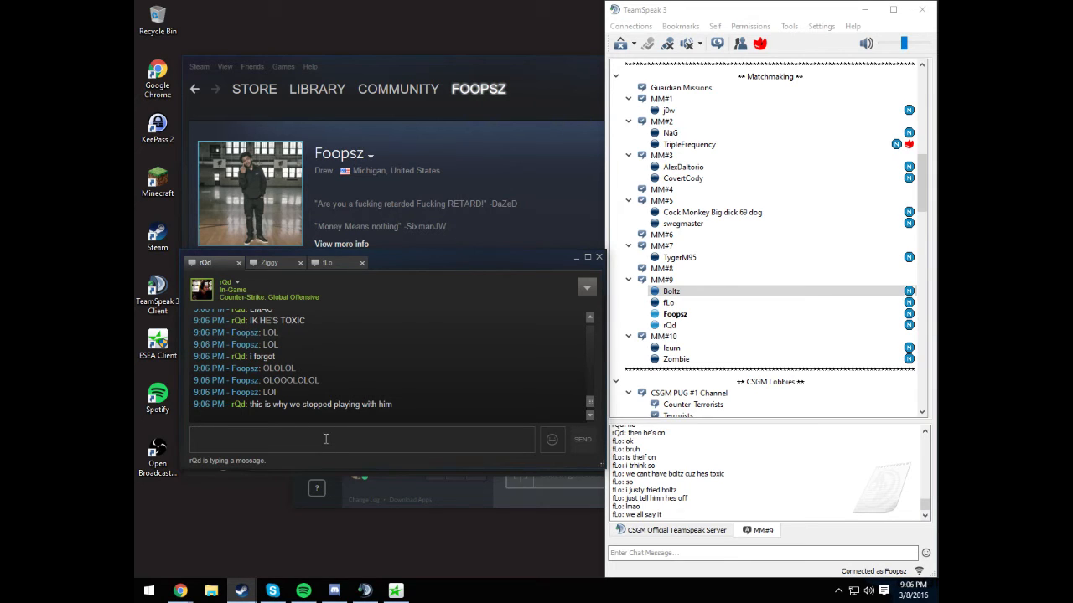
pyautogui.click(326, 261)
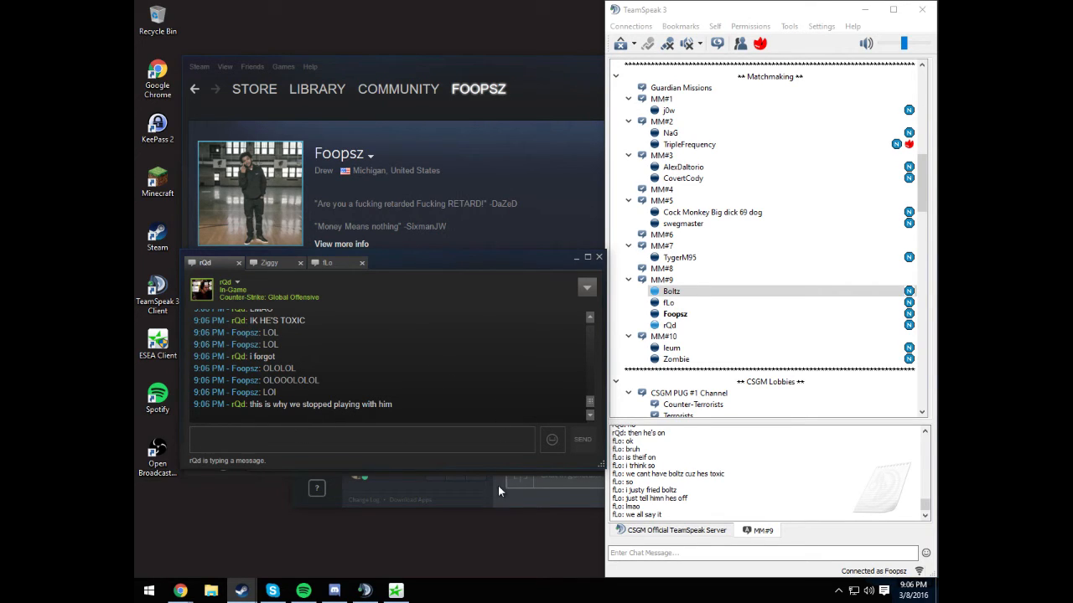
pyautogui.moveTo(578, 578)
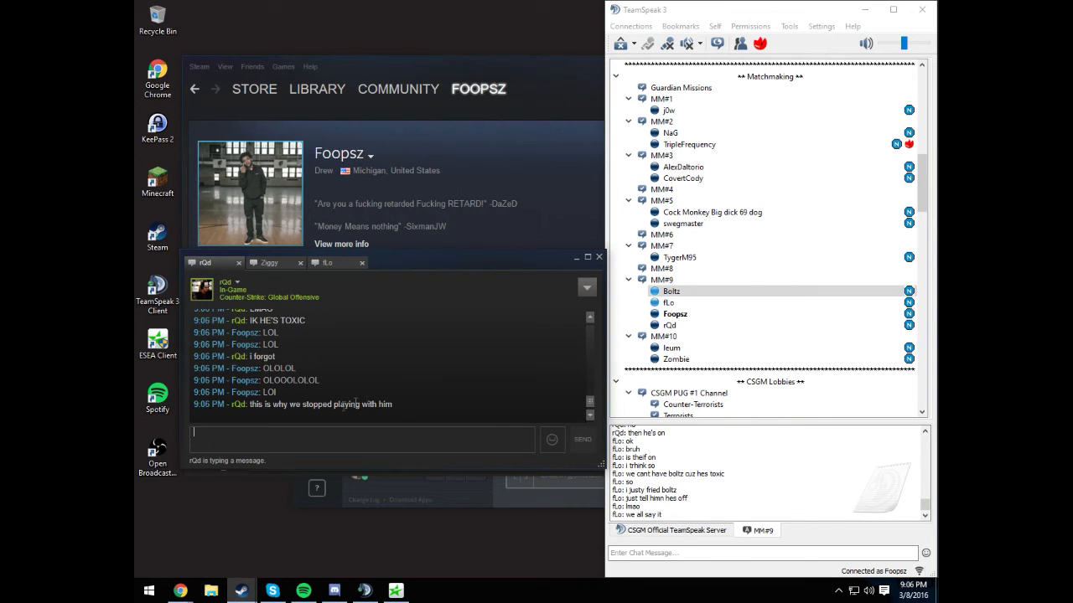
# Begin typing the next laughing message, lolololol, in the chat input.
pyautogui.write('k')
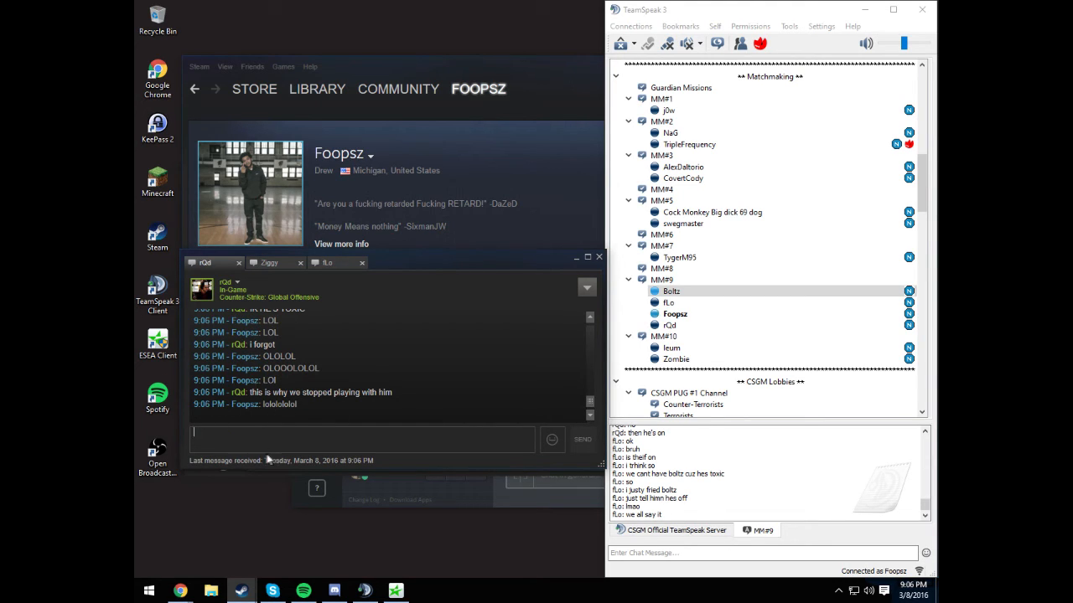
pyautogui.moveTo(411, 271)
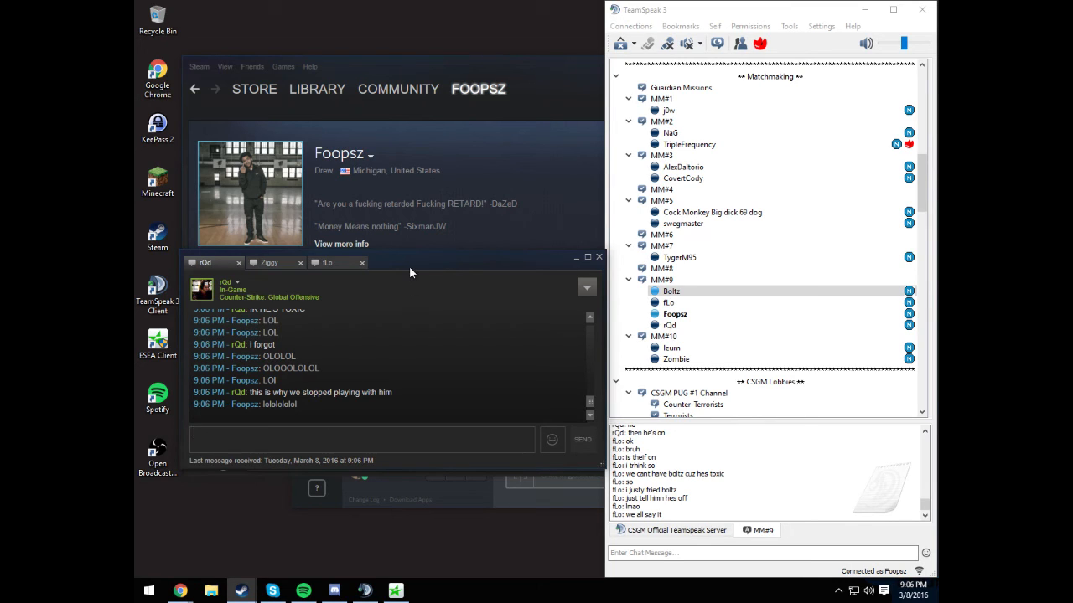